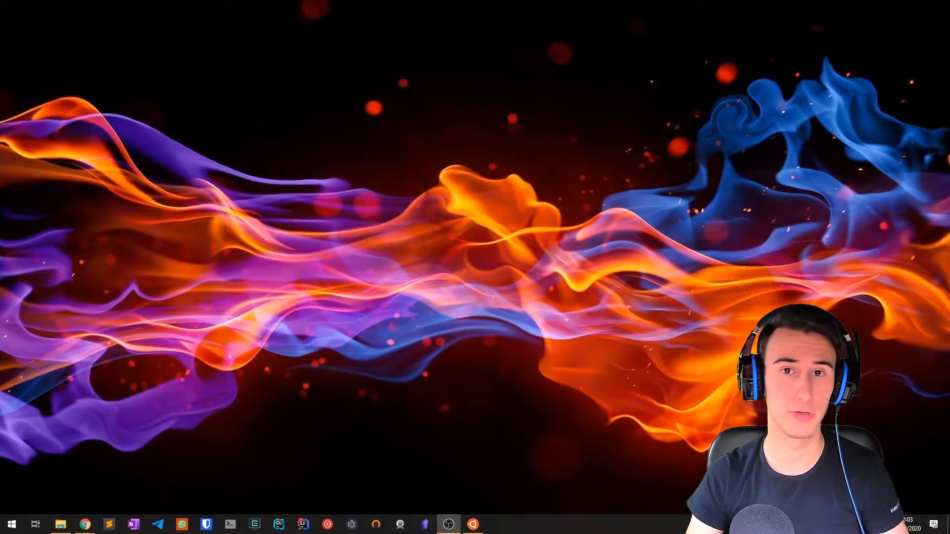
In Ubuntu, fetch google.com's redirect with curl and run 'find .' over the home folder.
{"action": "left_click", "coordinate": [10, 524]}
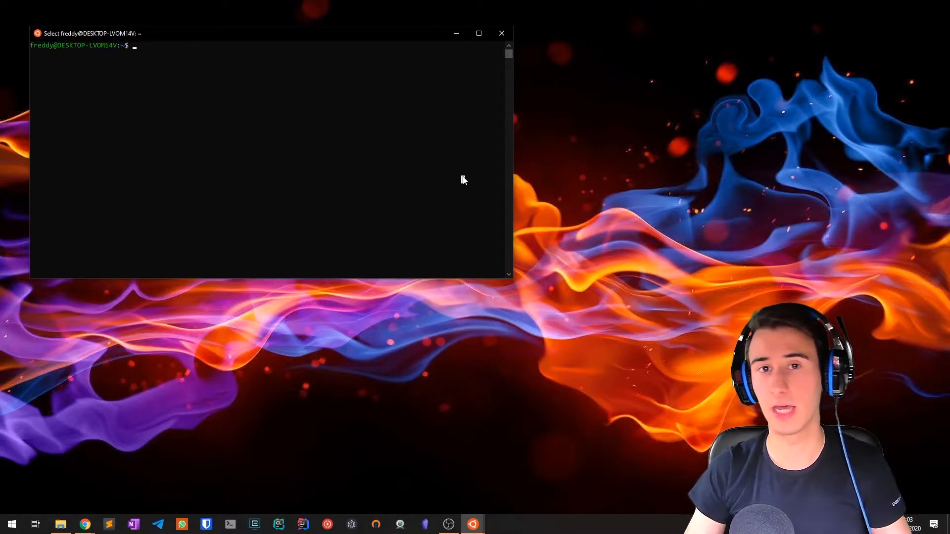
{"action": "type", "text": "curl"}
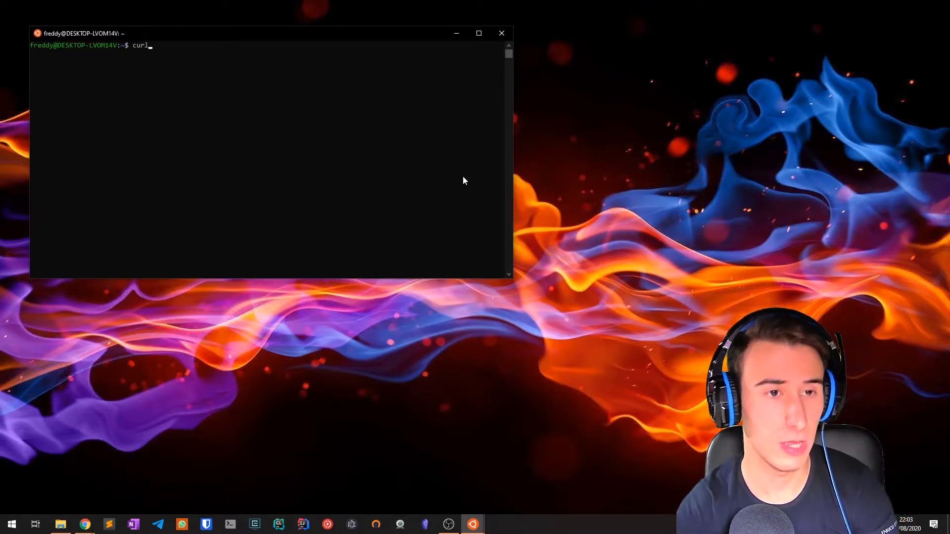
{"action": "type", "text": "https://google.com"}
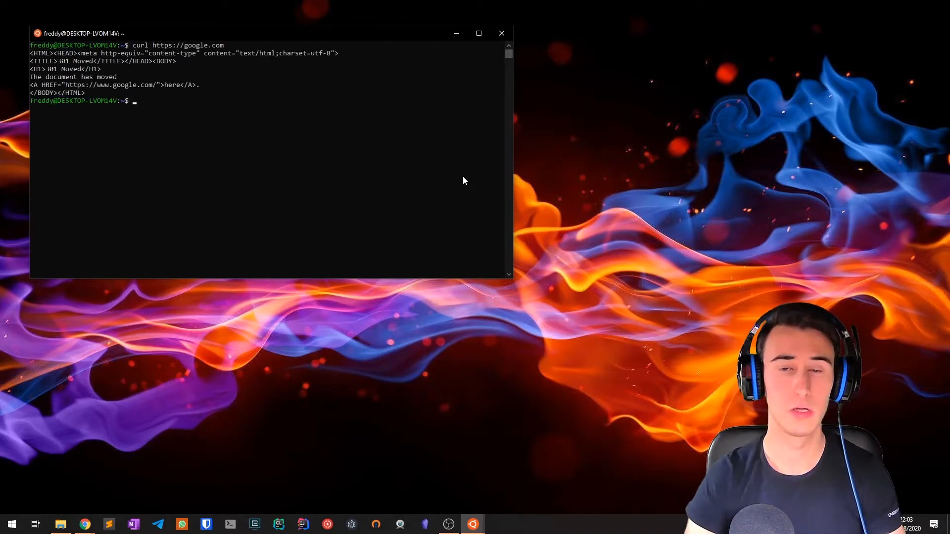
{"action": "type", "text": "find ."}
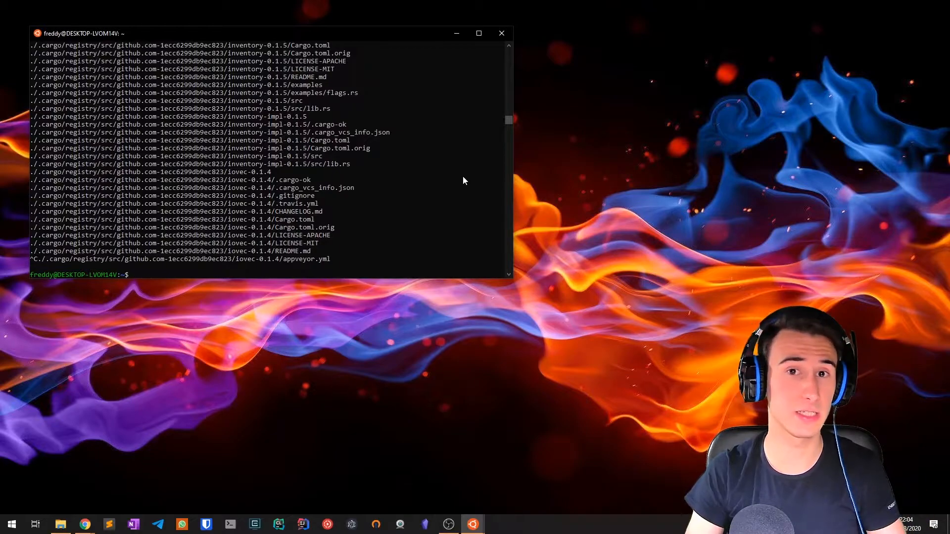
Bring up the WSL install guide and scroll to 'Install your Linux distribution of choice'.
{"action": "left_click", "coordinate": [449, 525]}
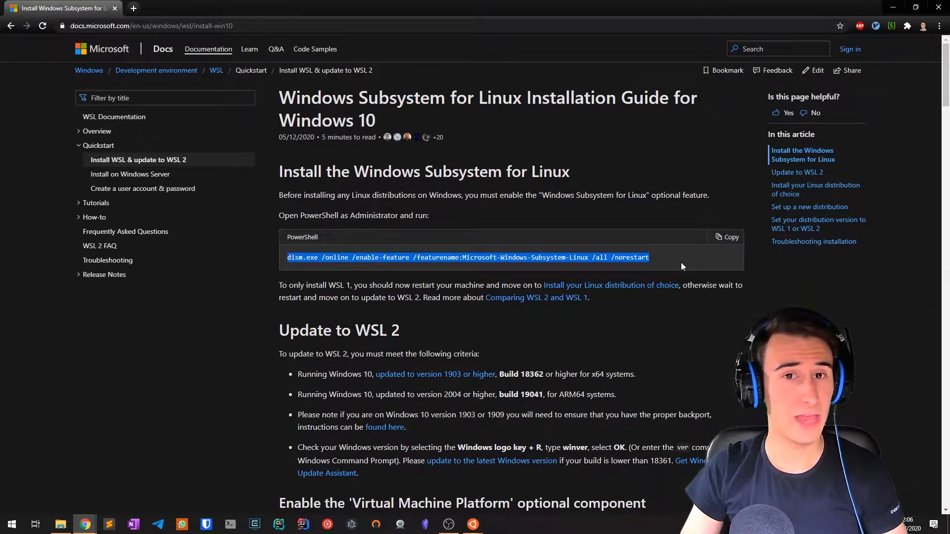
{"action": "scroll", "scroll_direction": "down", "scroll_amount": 3}
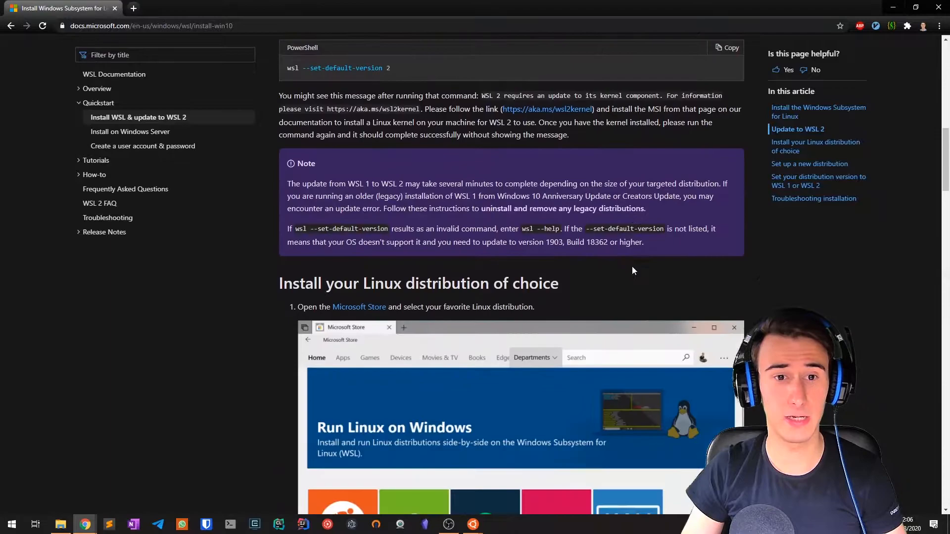
{"action": "scroll", "scroll_direction": "down", "scroll_amount": 3}
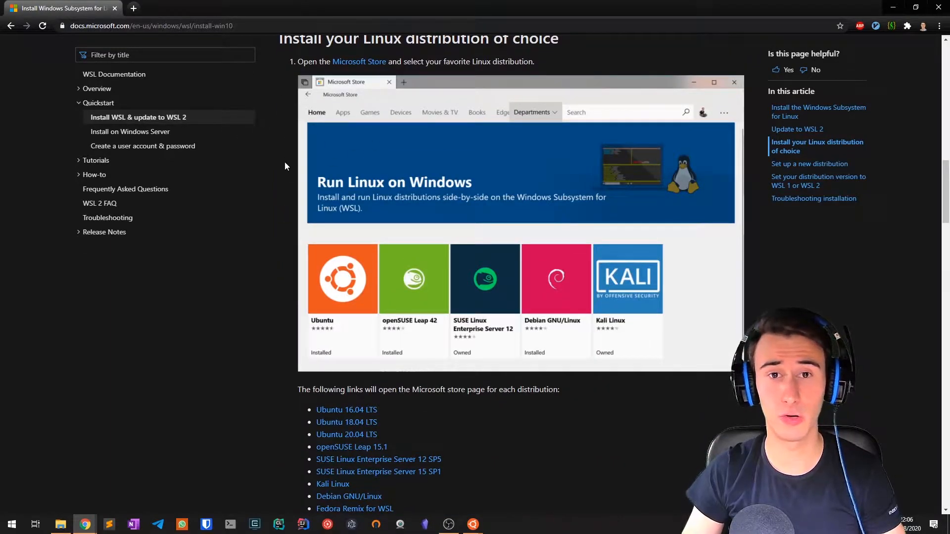
{"action": "mouse_move", "coordinate": [527, 302]}
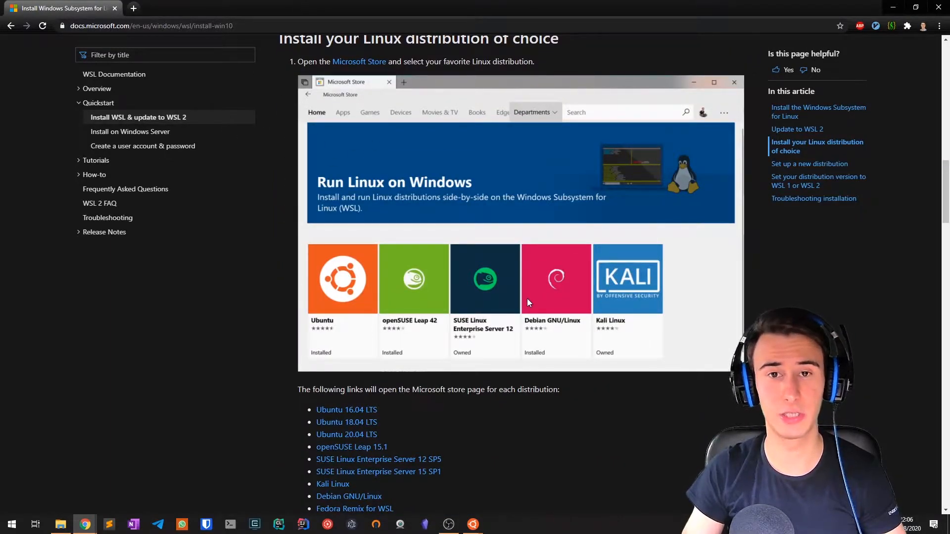
{"action": "mouse_move", "coordinate": [233, 340]}
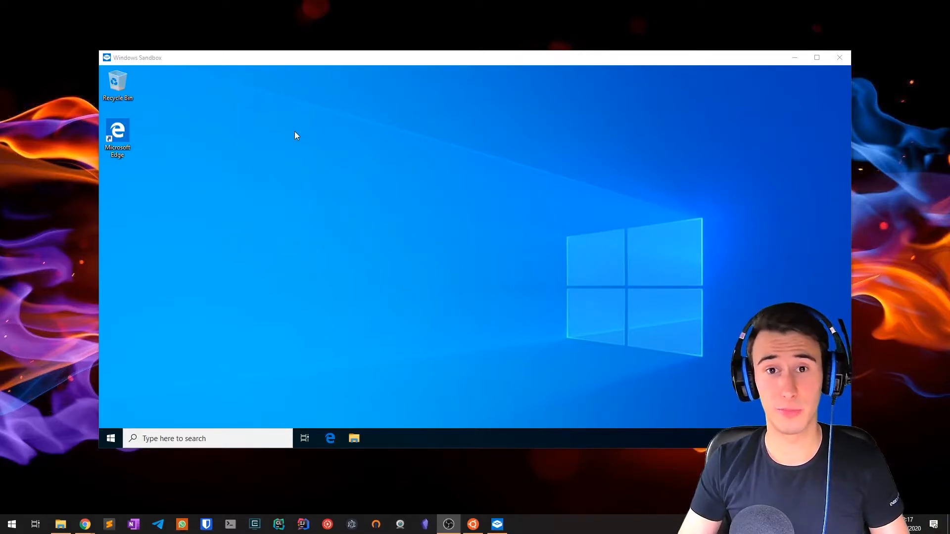
{"action": "mouse_move", "coordinate": [284, 122]}
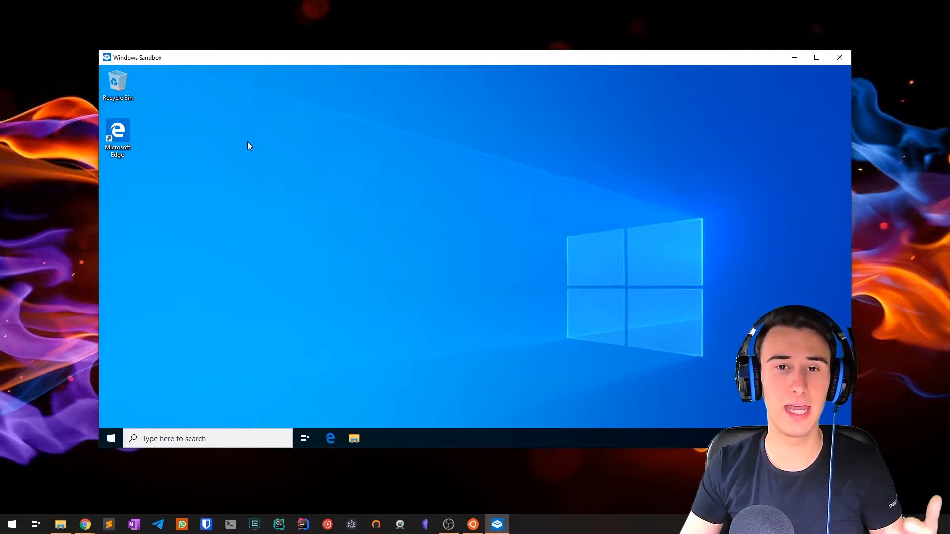
{"action": "mouse_move", "coordinate": [255, 198]}
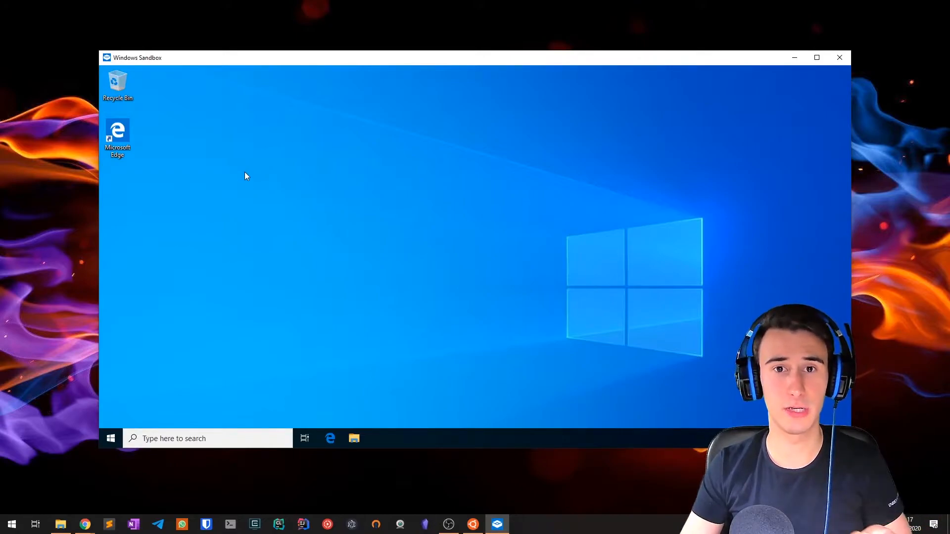
{"action": "mouse_move", "coordinate": [237, 177]}
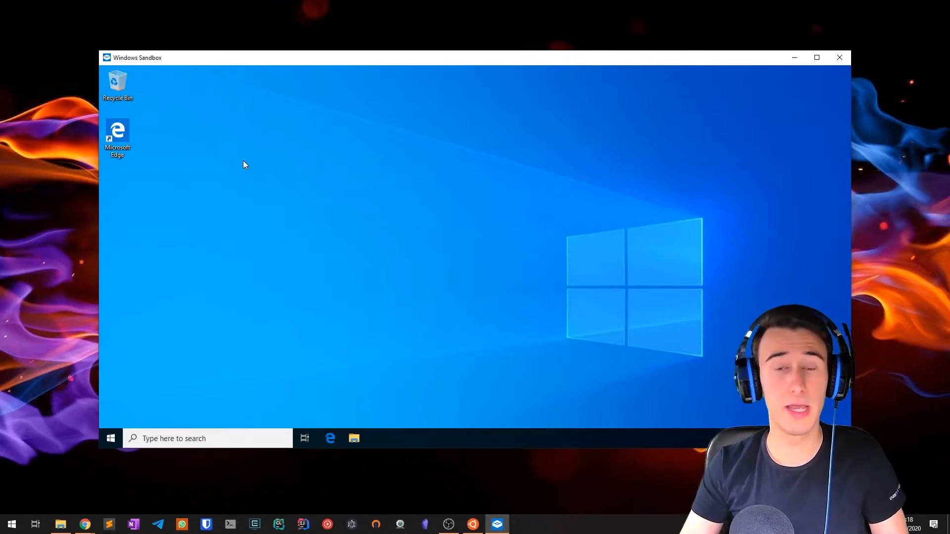
{"action": "mouse_move", "coordinate": [496, 362]}
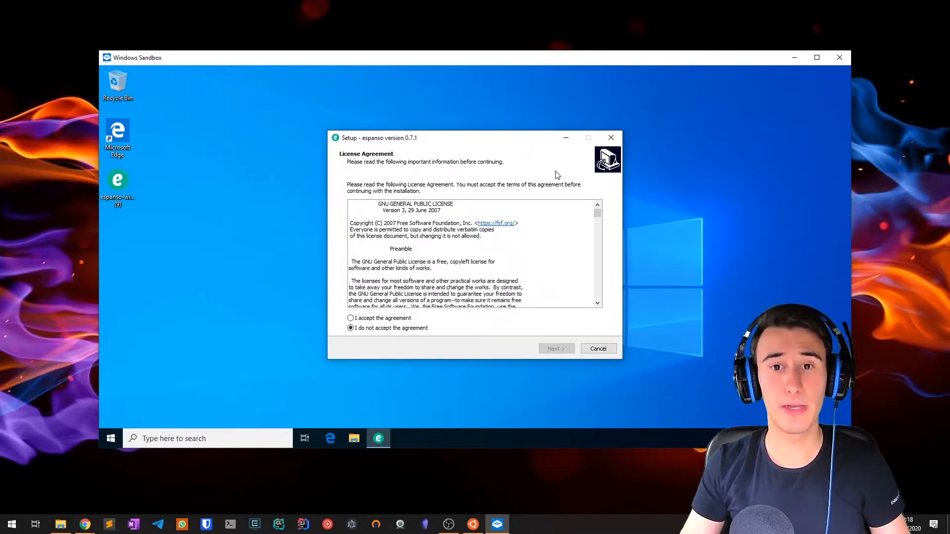
{"action": "mouse_move", "coordinate": [324, 228]}
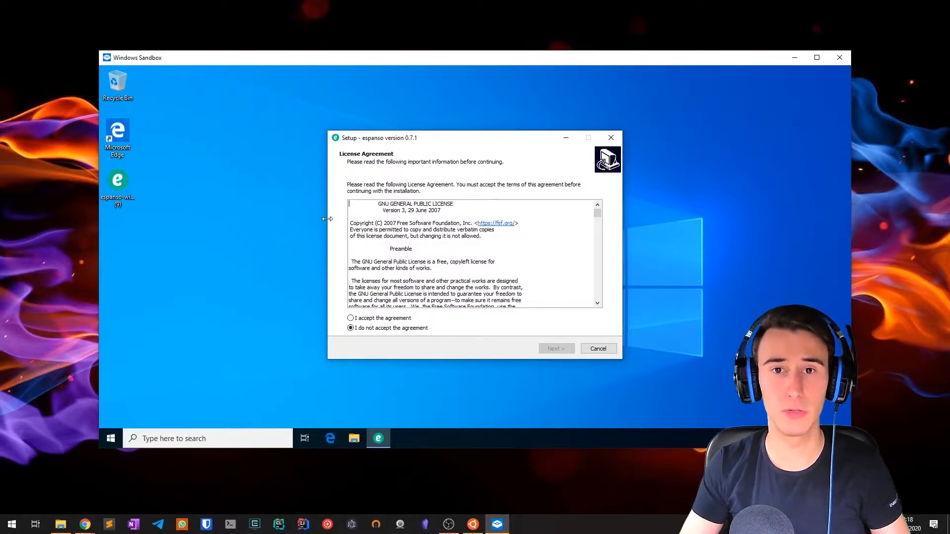
{"action": "mouse_move", "coordinate": [505, 202]}
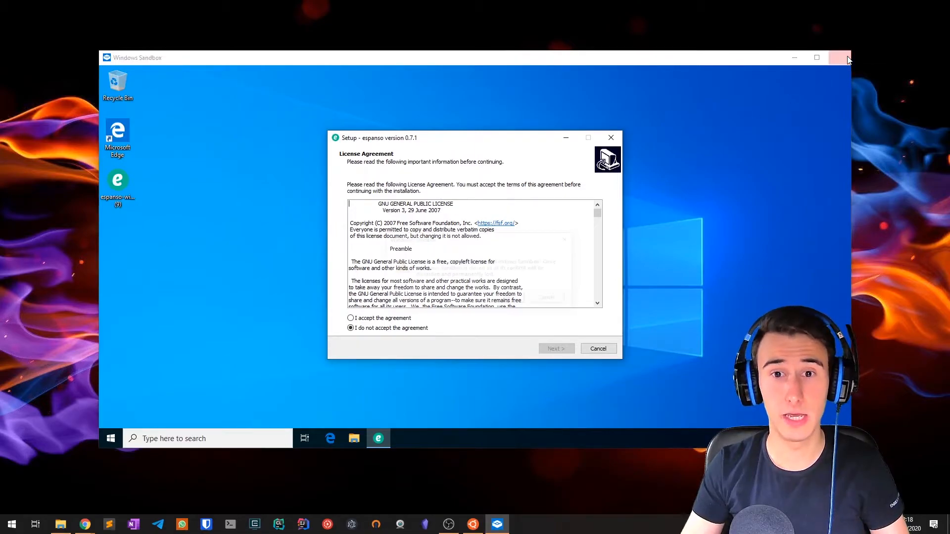
Close the Windows Sandbox window, discarding its contents.
{"action": "left_click", "coordinate": [840, 57]}
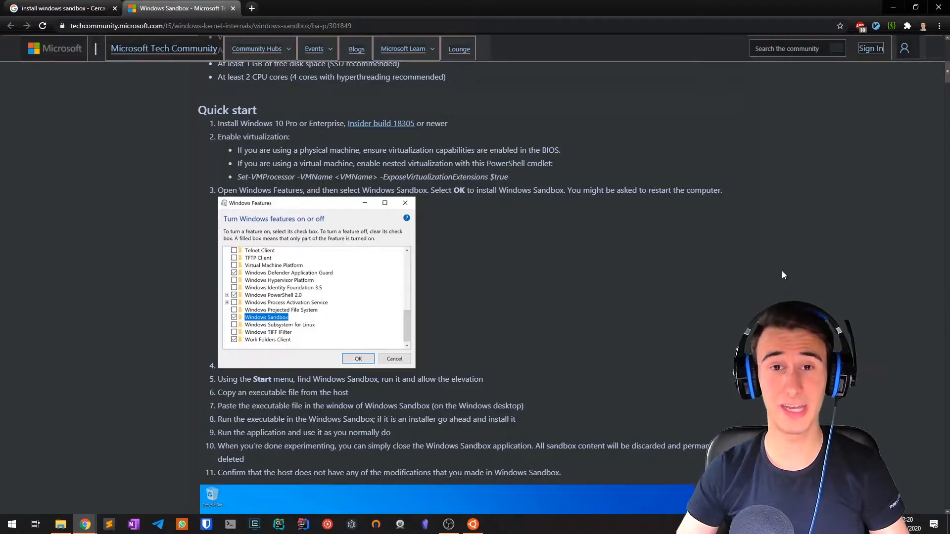
{"action": "mouse_move", "coordinate": [699, 279]}
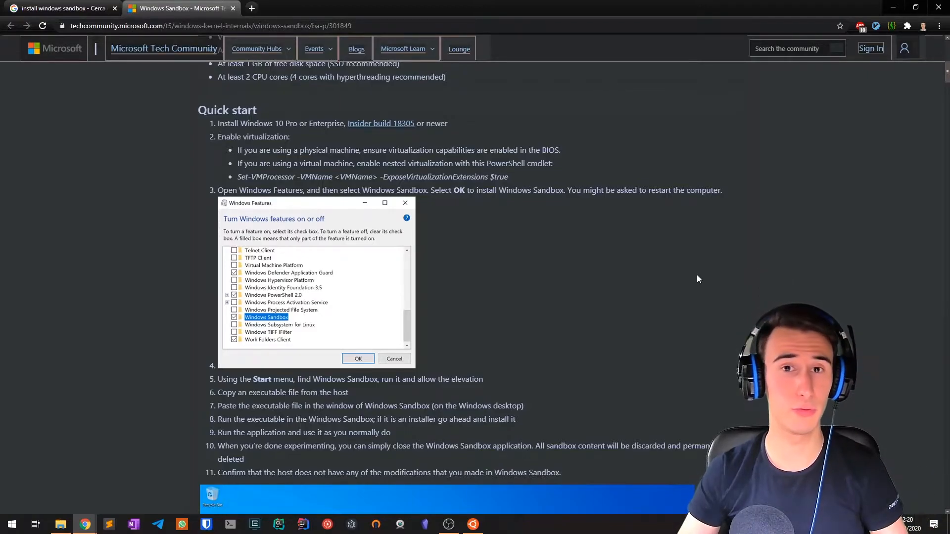
{"action": "mouse_move", "coordinate": [650, 346]}
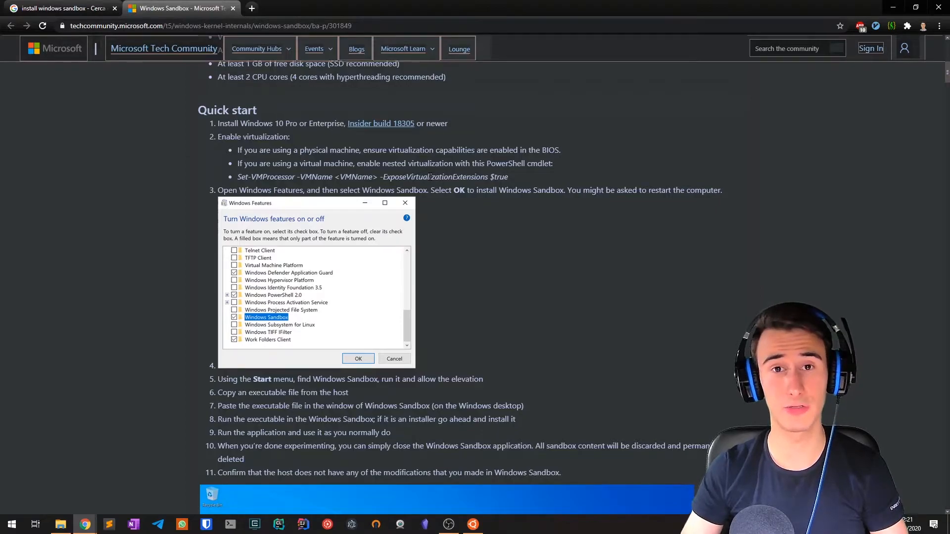
{"action": "mouse_move", "coordinate": [385, 148]}
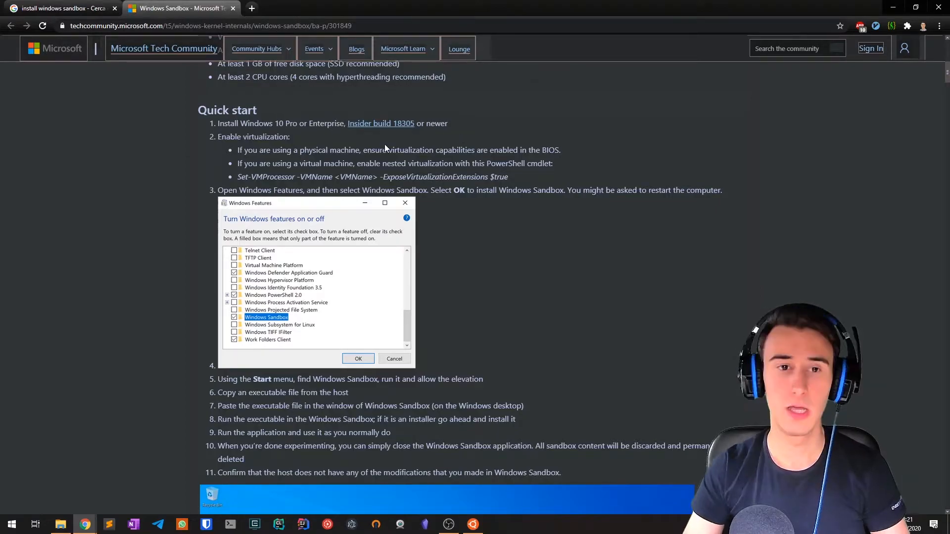
{"action": "mouse_move", "coordinate": [179, 424]}
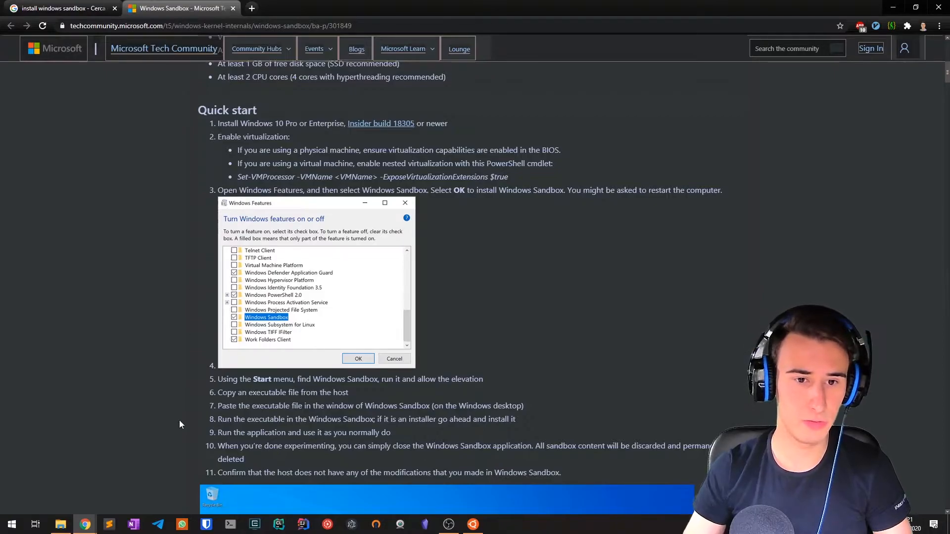
{"action": "mouse_move", "coordinate": [205, 322]}
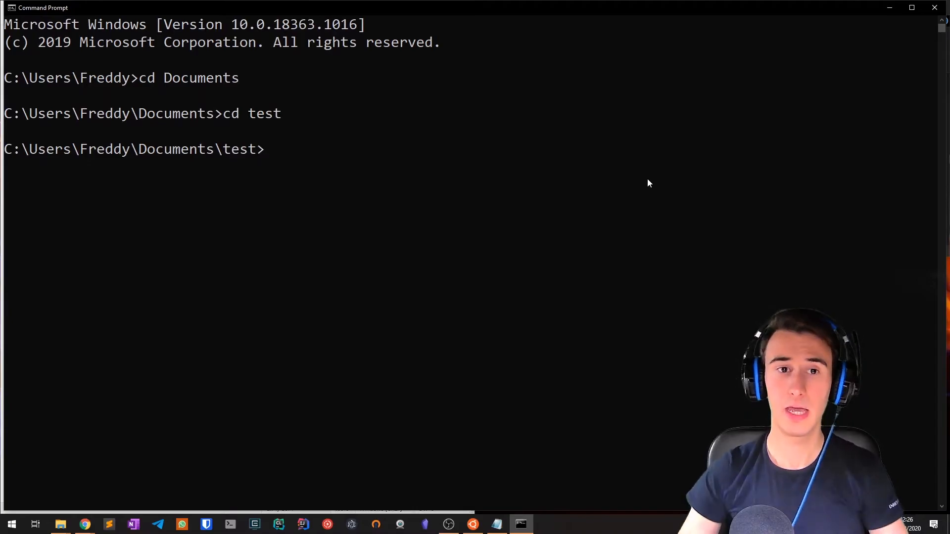
{"action": "mouse_move", "coordinate": [935, 8]}
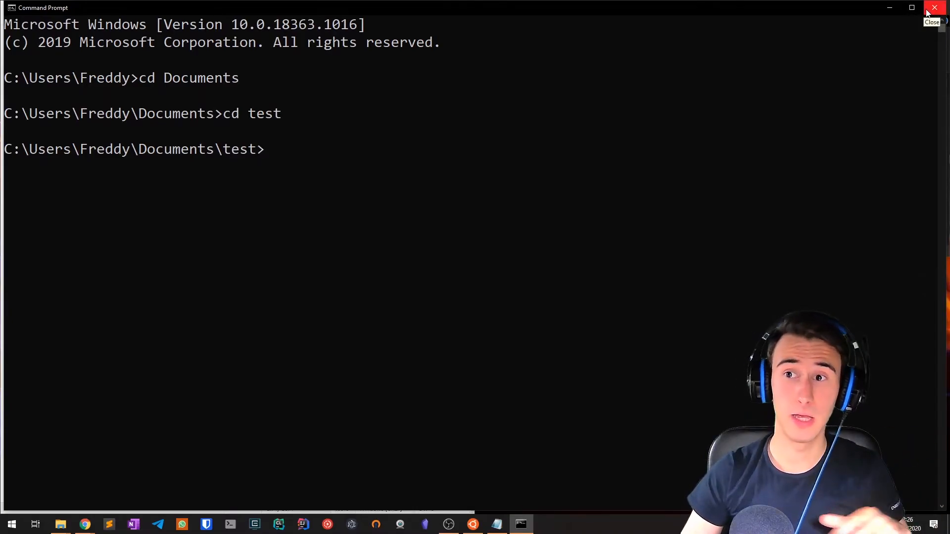
Close the Command Prompt window after moving into Documents\test.
{"action": "left_click", "coordinate": [935, 8]}
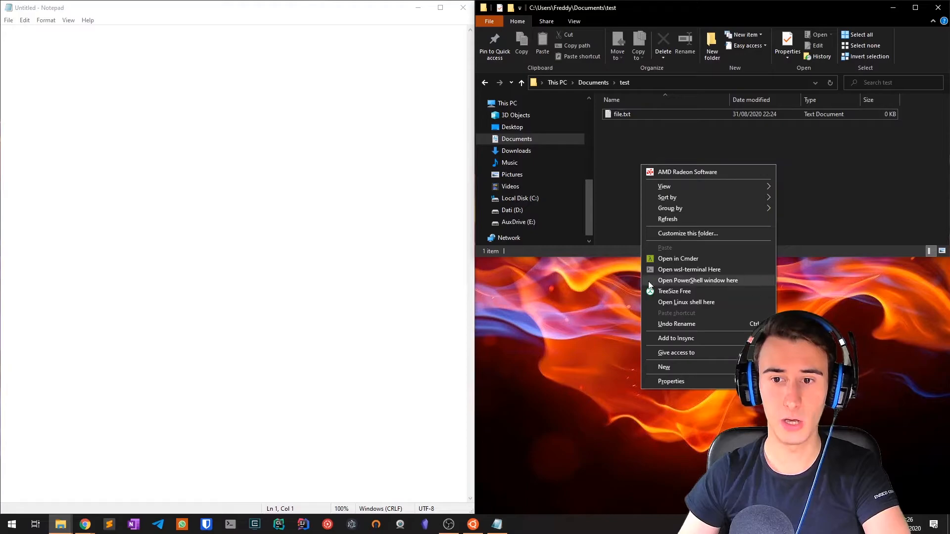
Start PowerShell in the test folder, list file.txt with dir, then close the shell.
{"action": "left_click", "coordinate": [697, 280]}
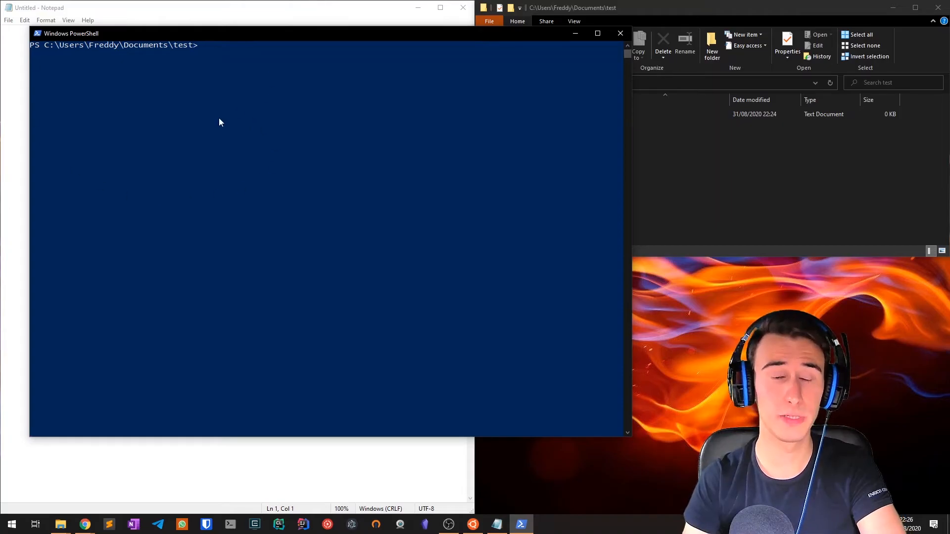
{"action": "type", "text": "dir"}
{"action": "type", "text": "python"}
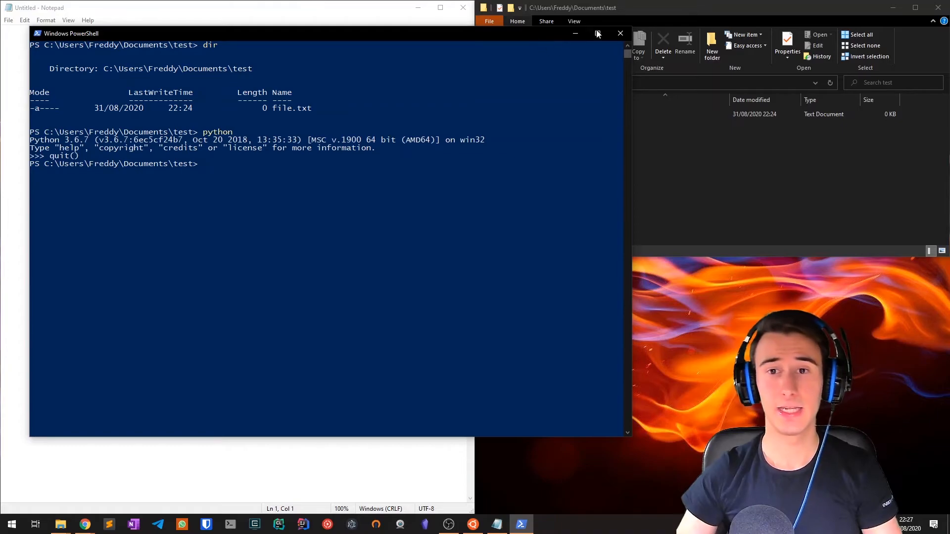
{"action": "left_click", "coordinate": [620, 33]}
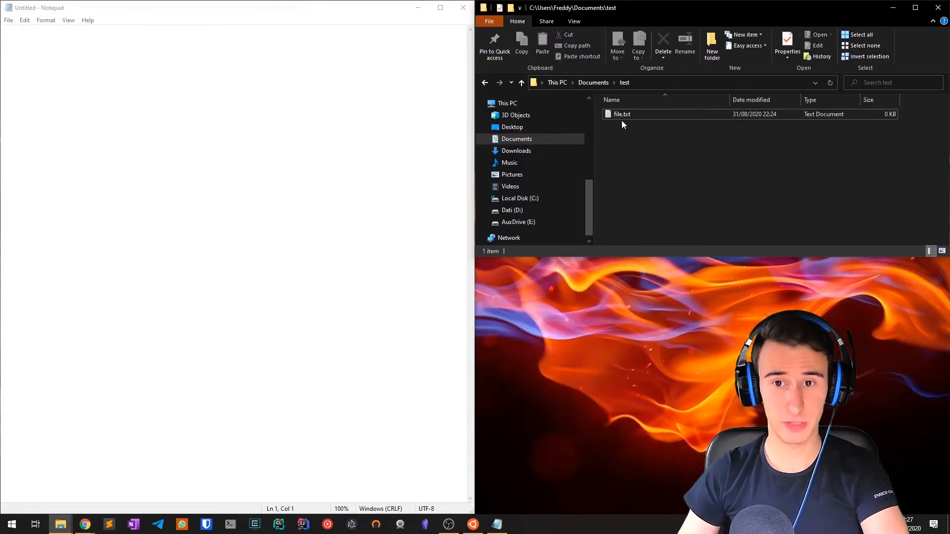
Use Copy as path on file.txt to put its full path on the clipboard.
{"action": "right_click", "coordinate": [621, 114]}
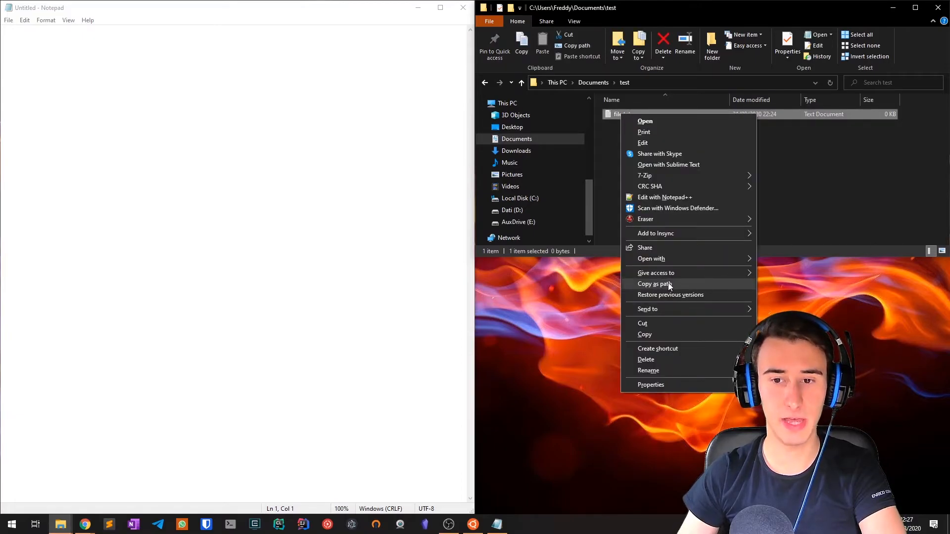
{"action": "left_click", "coordinate": [654, 283]}
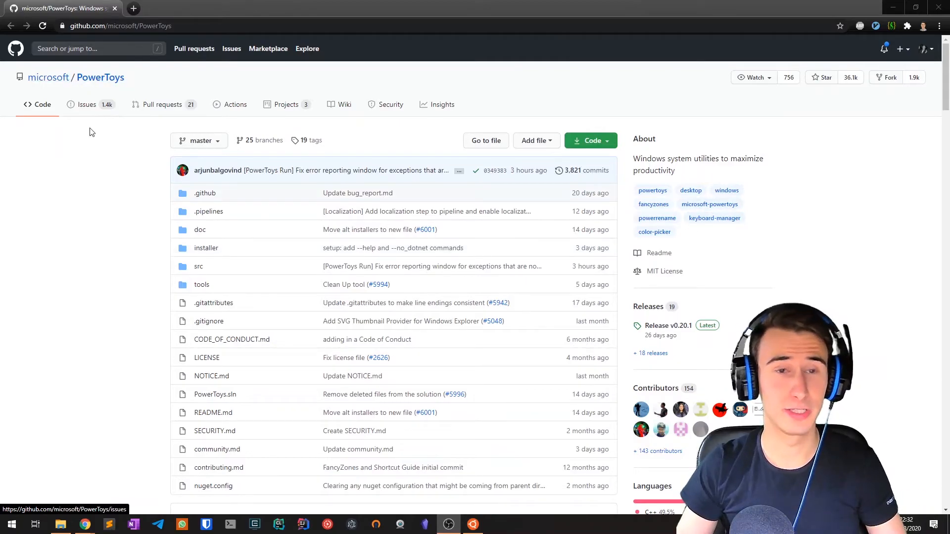
Scroll the PowerToys README down to its Installing section.
{"action": "scroll", "scroll_direction": "down", "scroll_amount": 3}
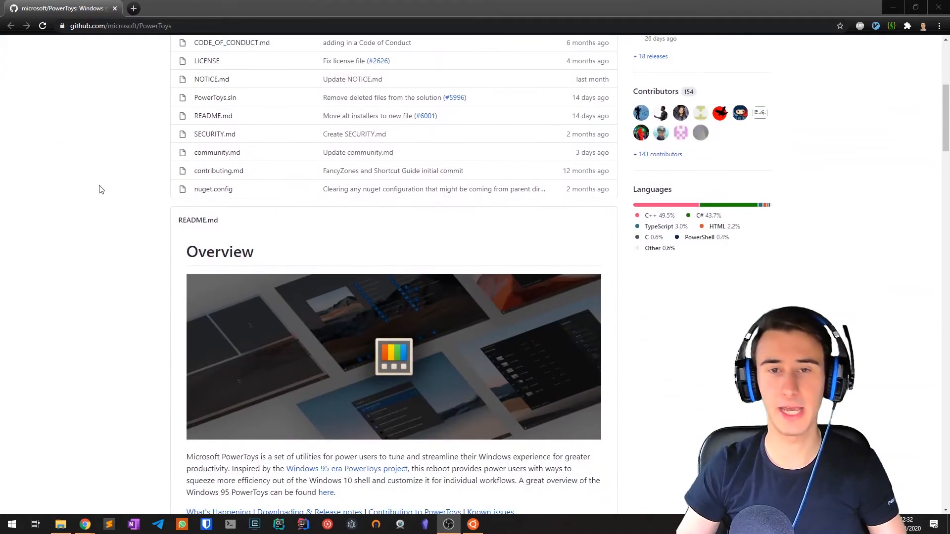
{"action": "scroll", "scroll_direction": "down", "scroll_amount": 3}
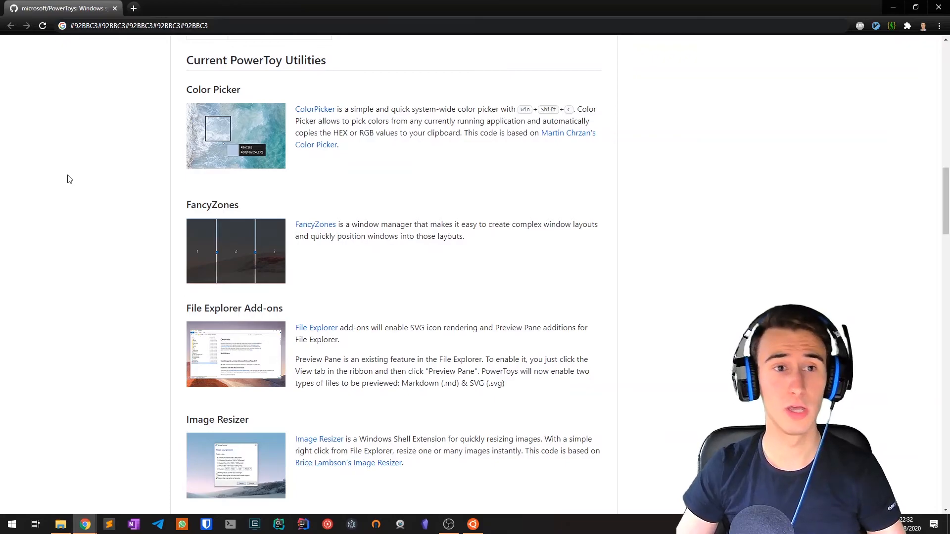
{"action": "mouse_move", "coordinate": [243, 190]}
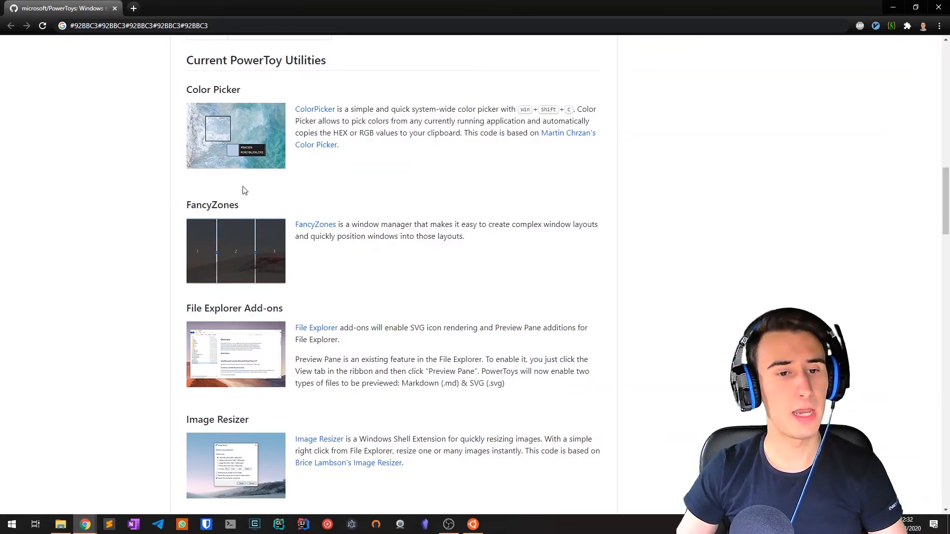
{"action": "mouse_move", "coordinate": [291, 265]}
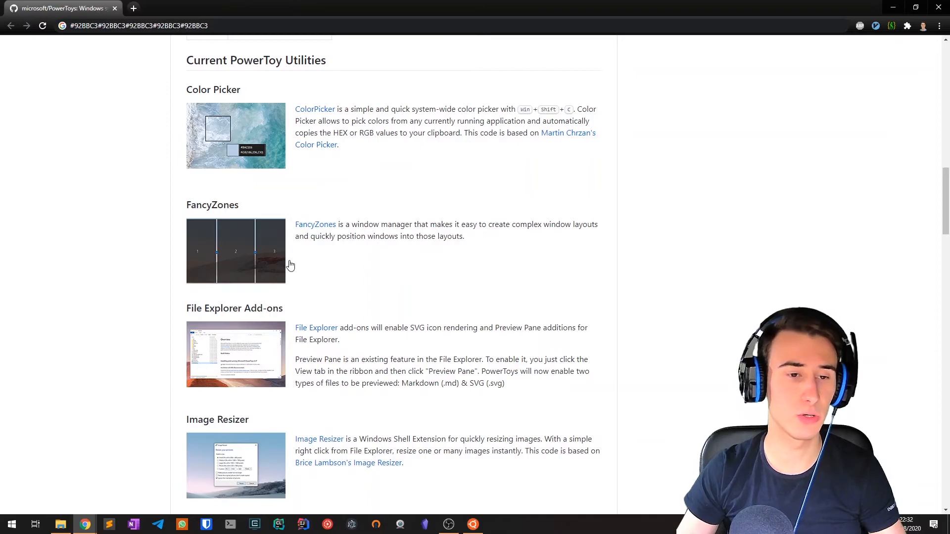
{"action": "scroll", "scroll_direction": "down", "scroll_amount": 3}
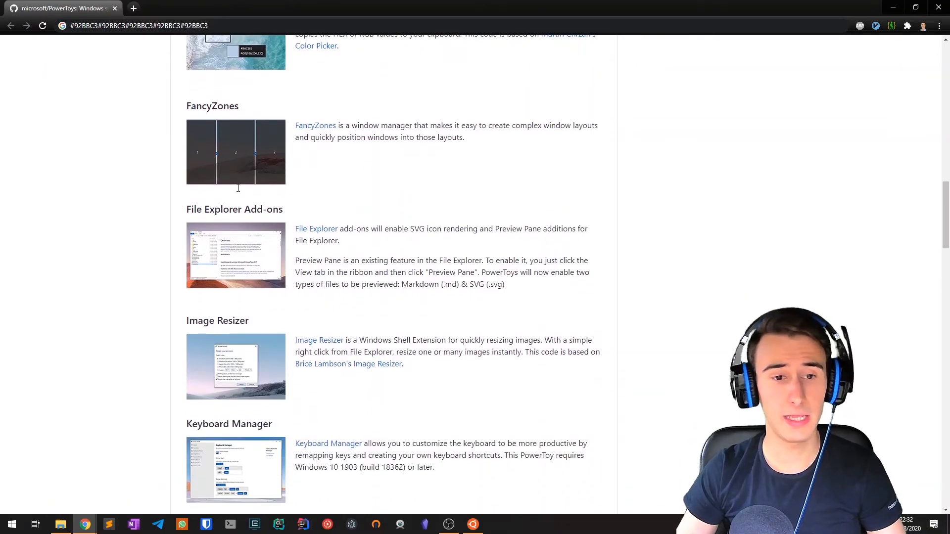
{"action": "scroll", "scroll_direction": "down", "scroll_amount": 3}
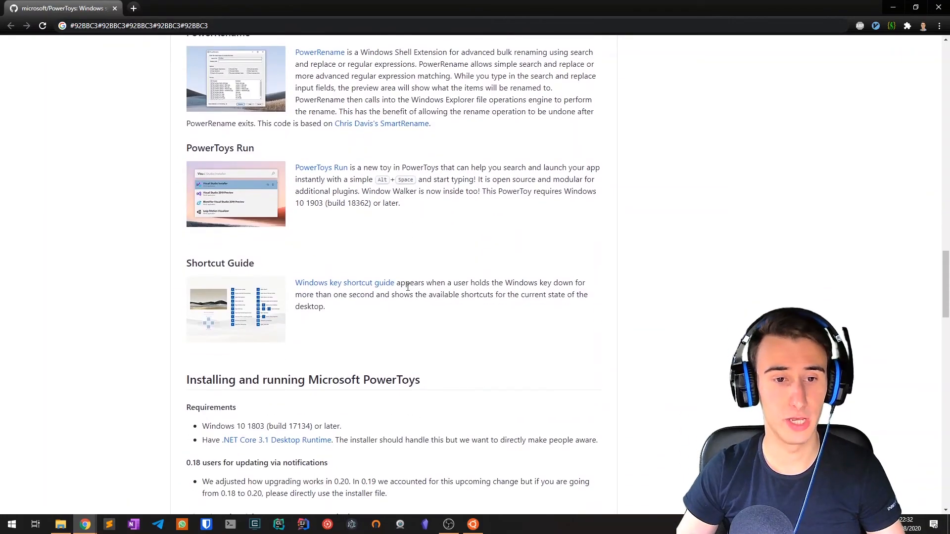
{"action": "scroll", "scroll_direction": "down", "scroll_amount": 3}
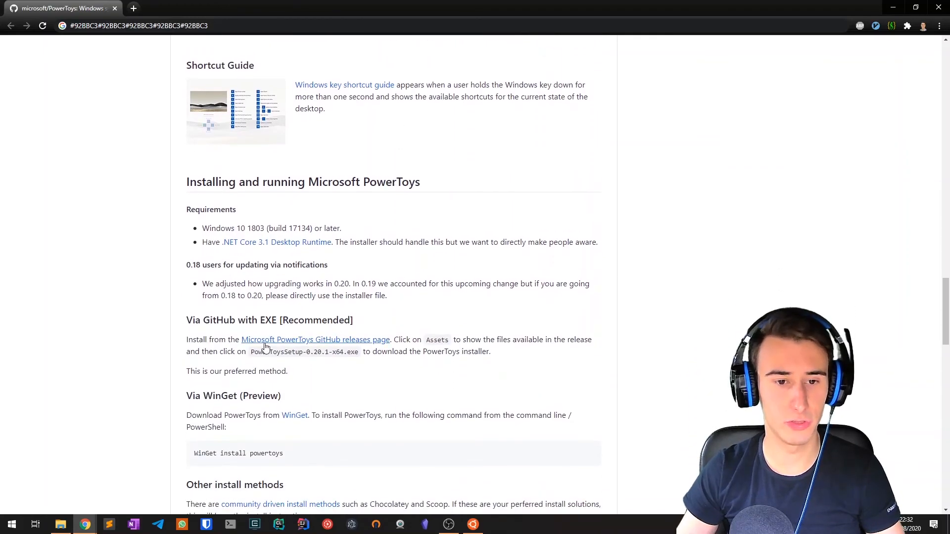
Follow the GitHub releases link to the PowerToys Release v0.20.1 page.
{"action": "left_click", "coordinate": [316, 340]}
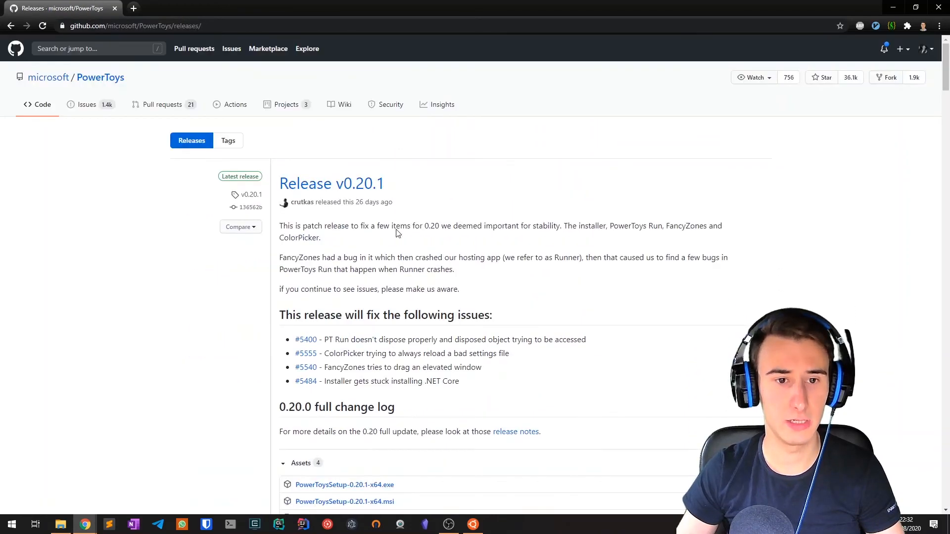
{"action": "scroll", "scroll_direction": "down", "scroll_amount": 3}
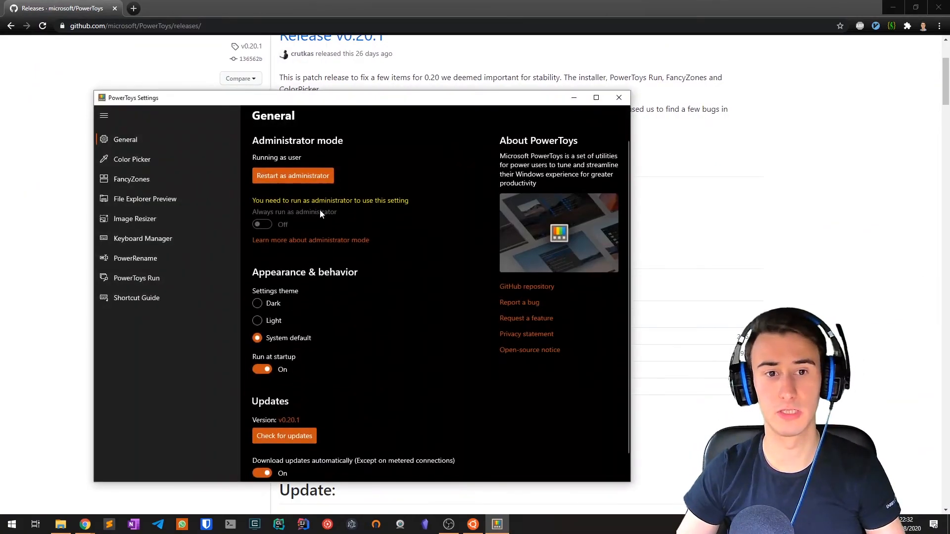
{"action": "mouse_move", "coordinate": [137, 278]}
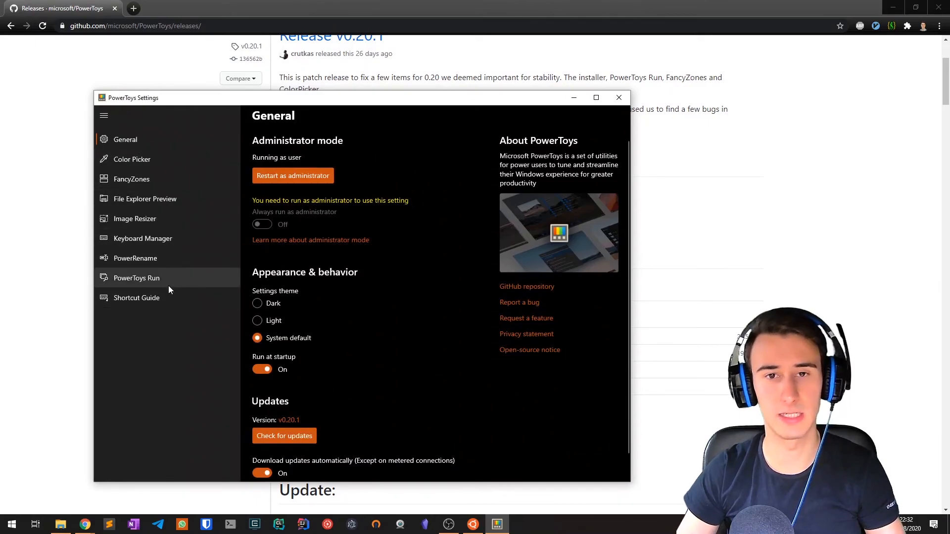